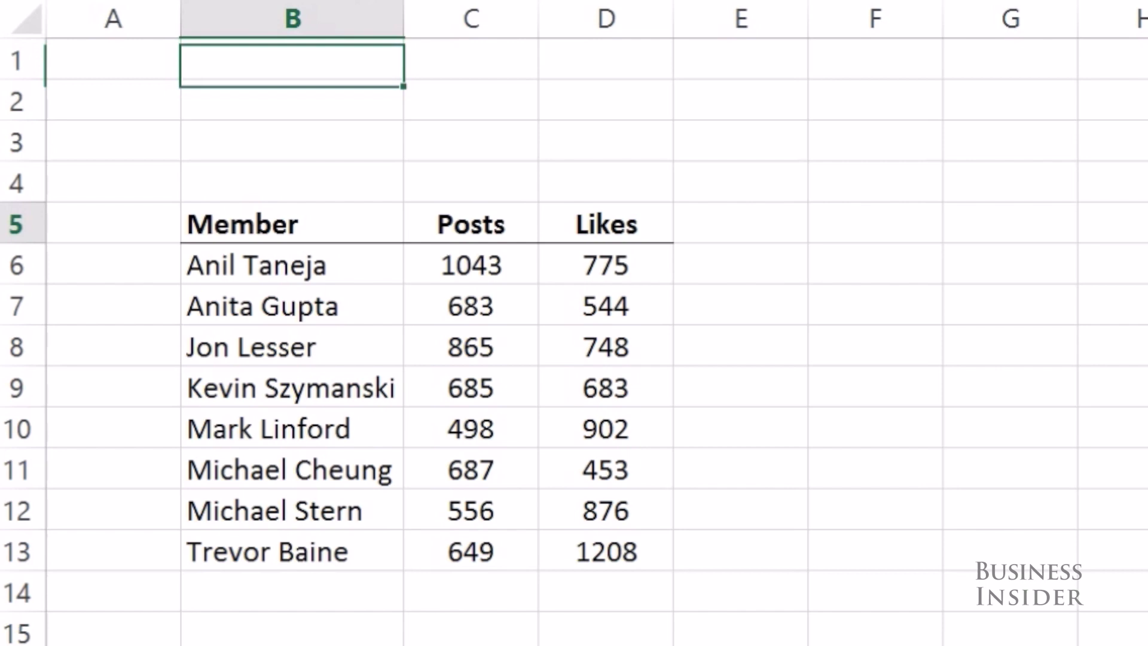
# Jump to the Member header in B5 and extend the selection across the table to D13.
pyautogui.press('ctrl+down')
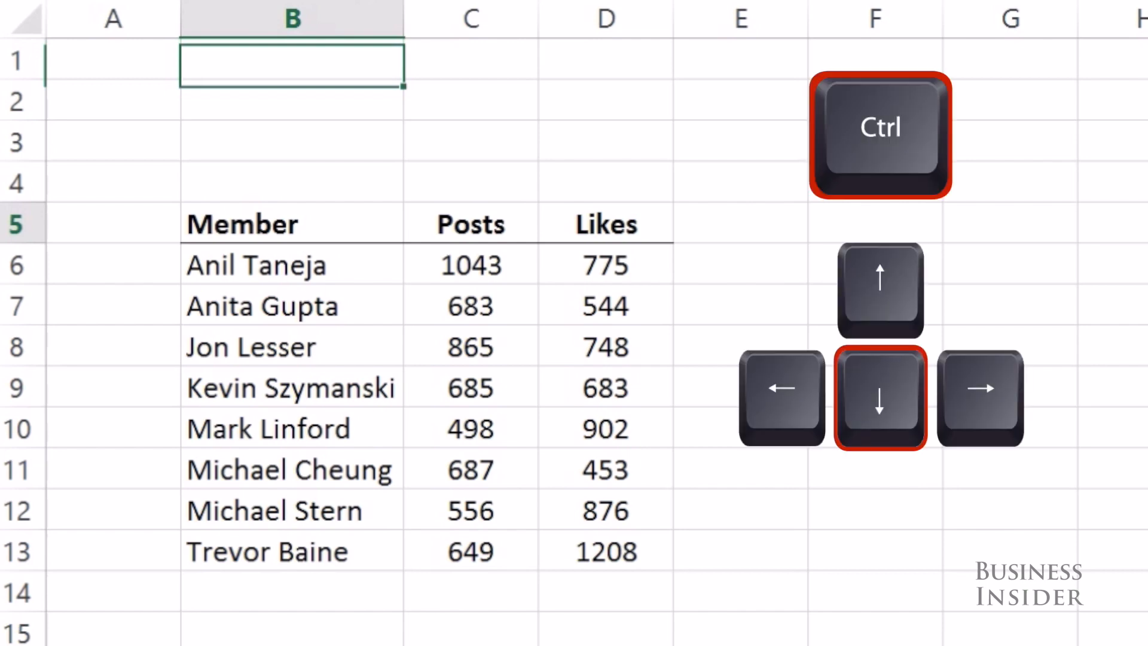
pyautogui.press('ctrl+down')
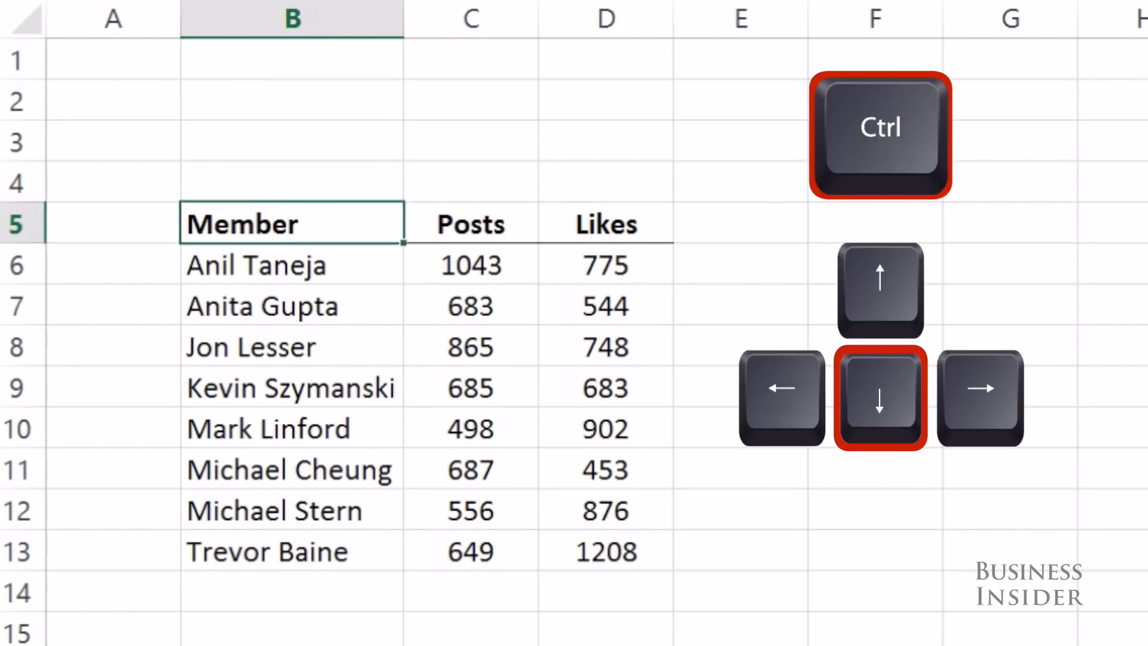
pyautogui.press('ctrl+Right')
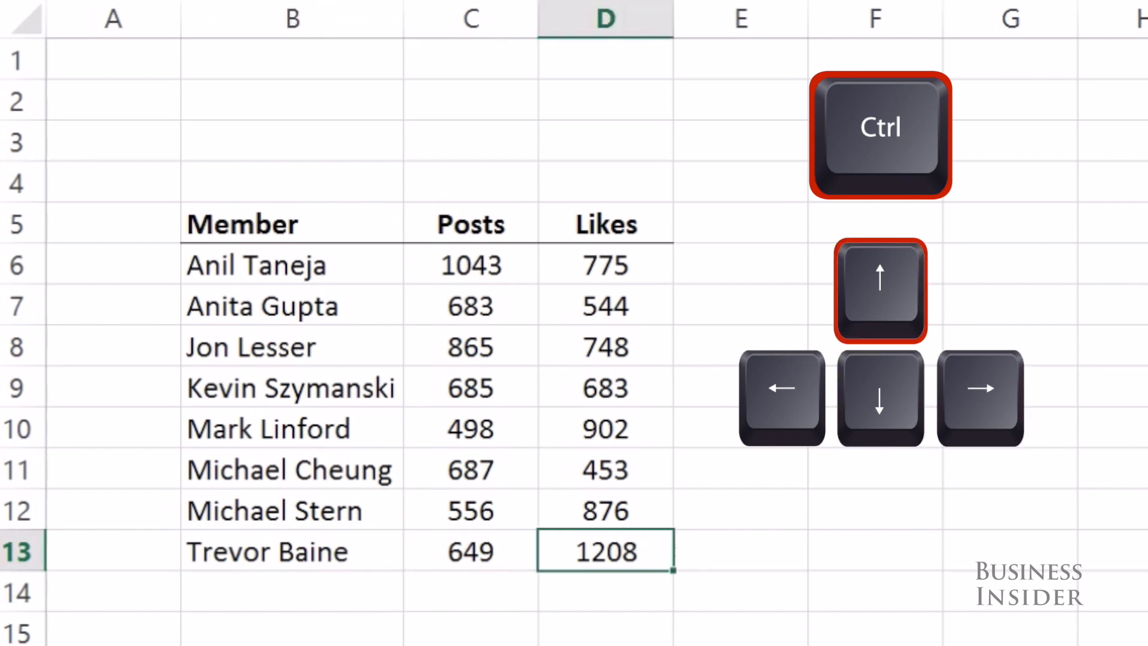
pyautogui.press('ctrl+up')
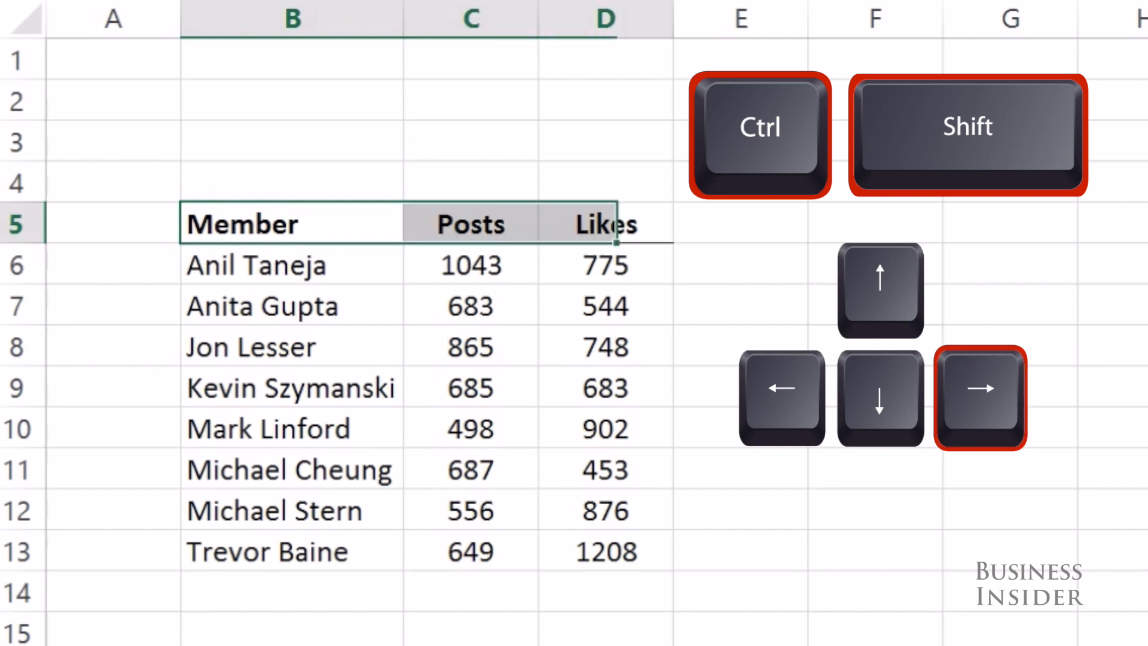
pyautogui.press('Down')
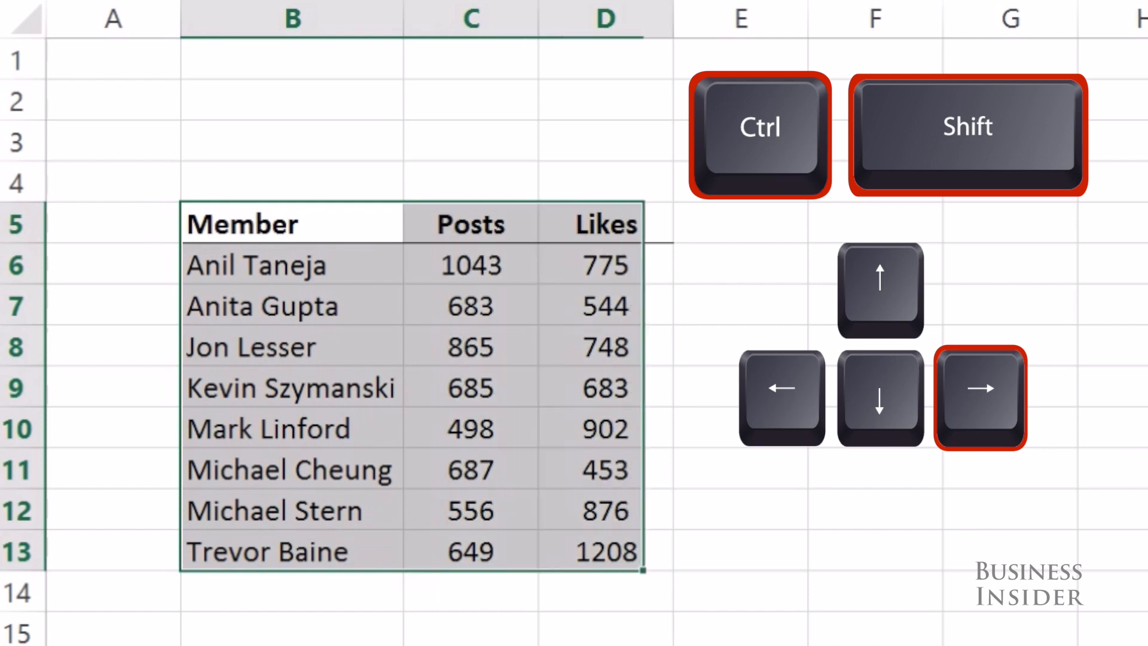
pyautogui.press('shift+right')
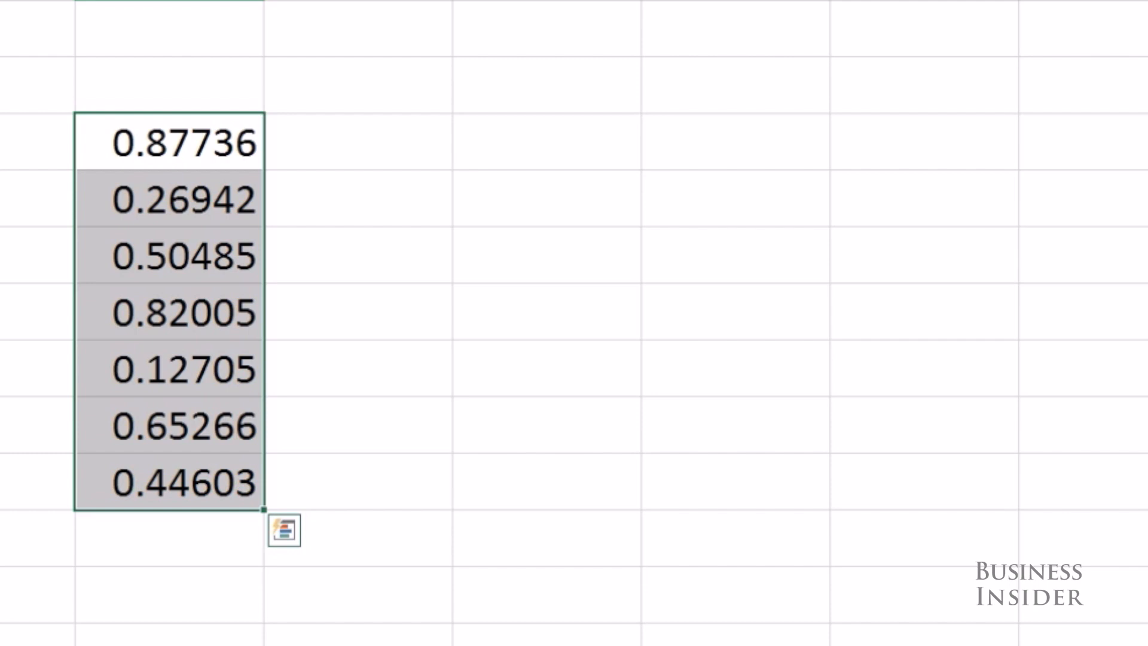
# Apply the two-decimal number format to the seven values, then the Ctrl+Shift+4 format.
pyautogui.press('ctrl+shift+1')
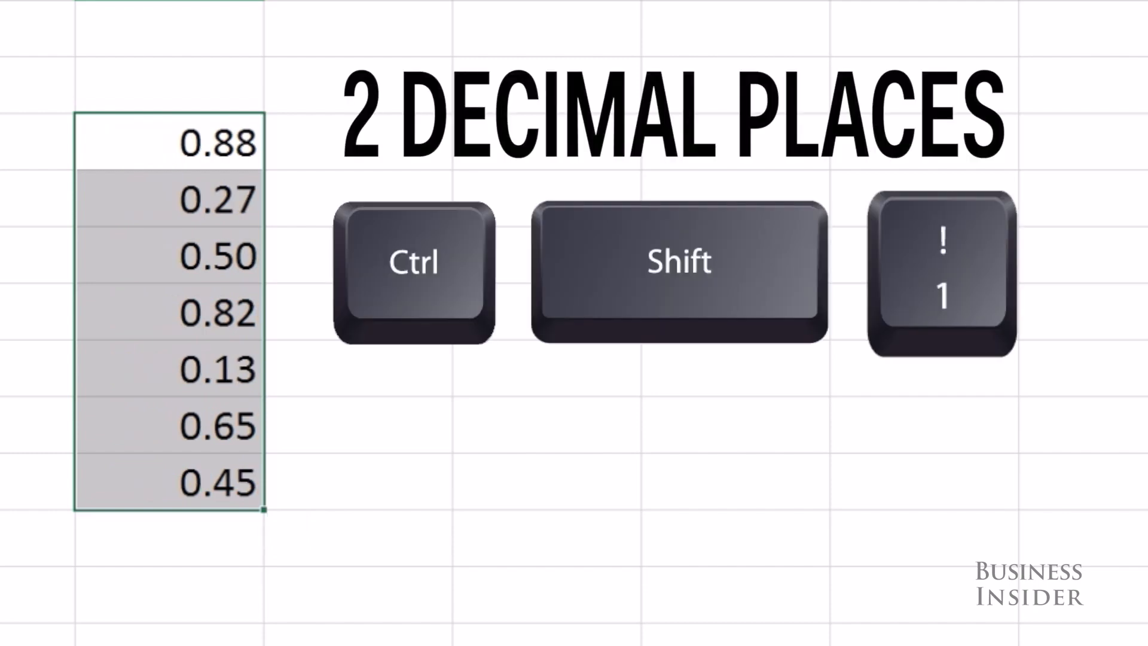
pyautogui.press('ctrl+shift+4')
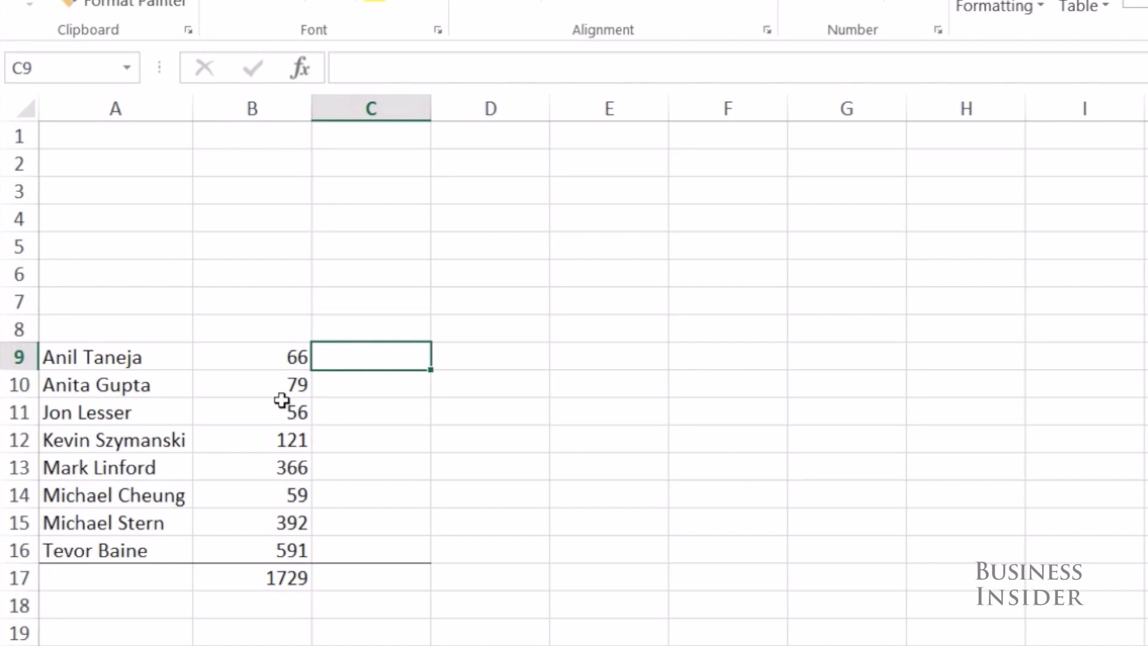
pyautogui.moveTo(296, 508)
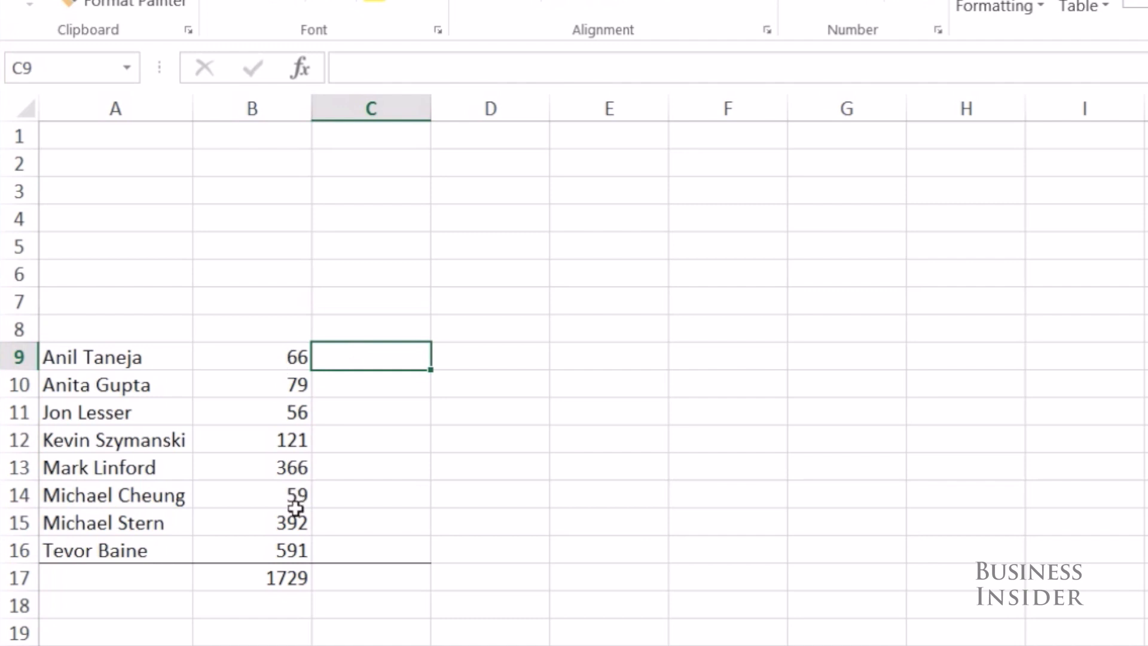
pyautogui.moveTo(359, 359)
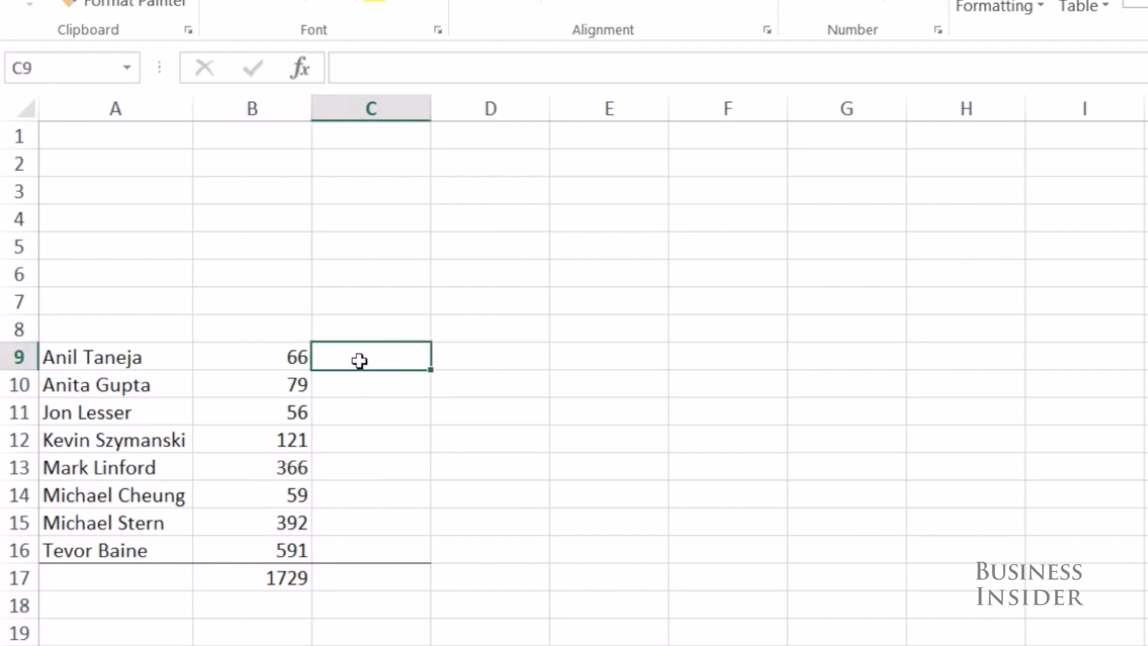
pyautogui.write('=')
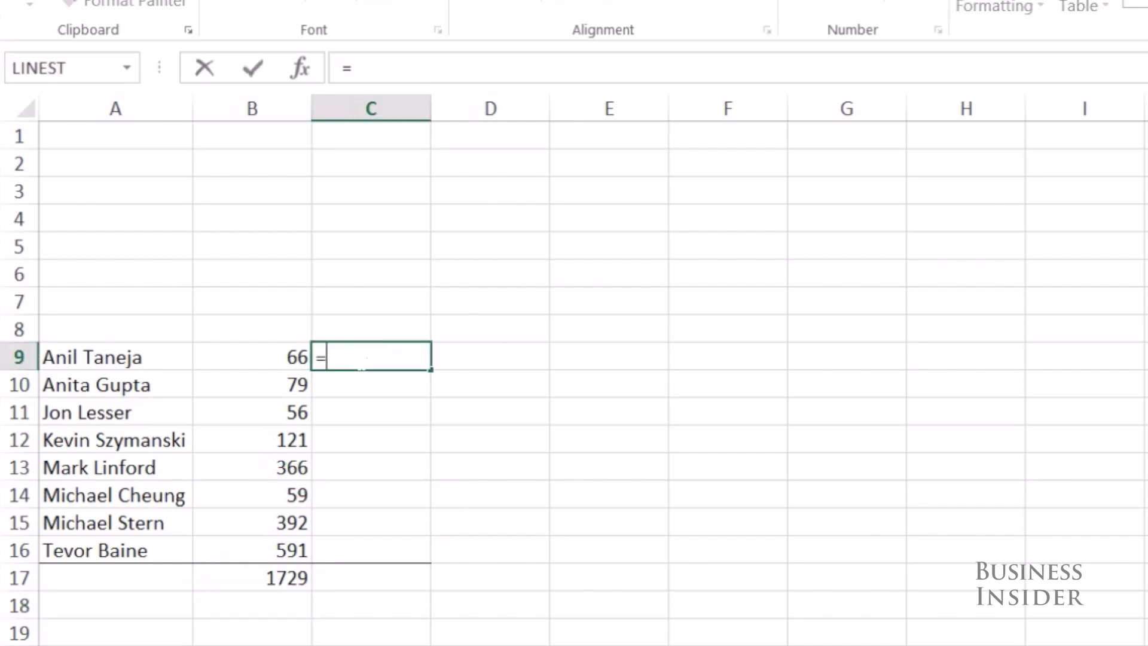
pyautogui.click(252, 358)
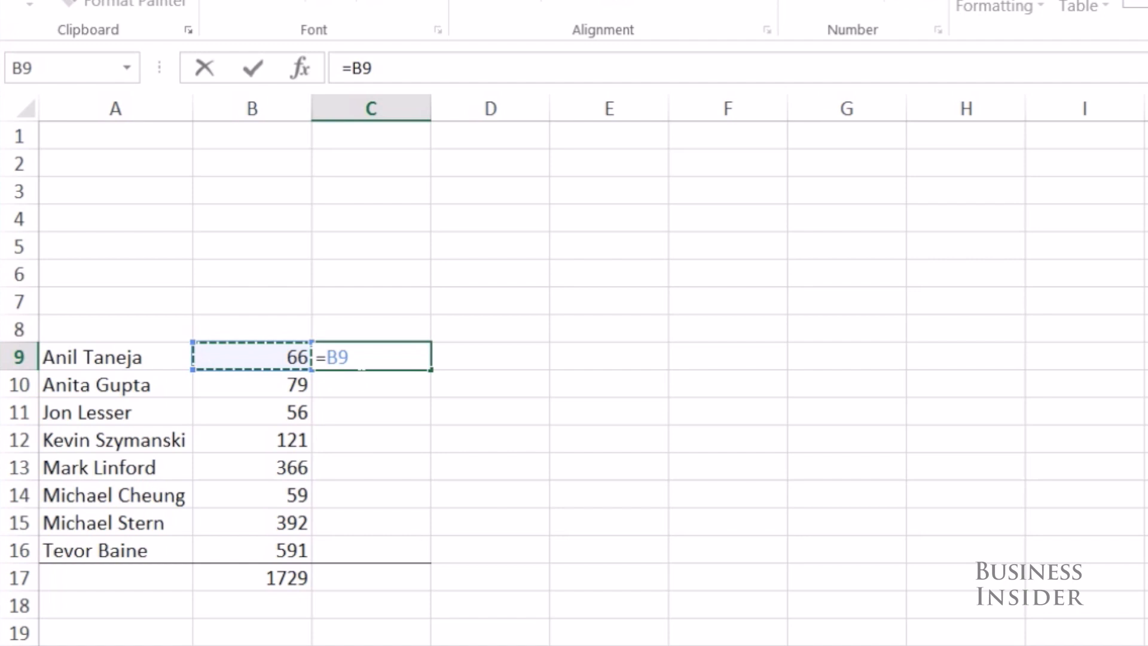
pyautogui.write('/B18')
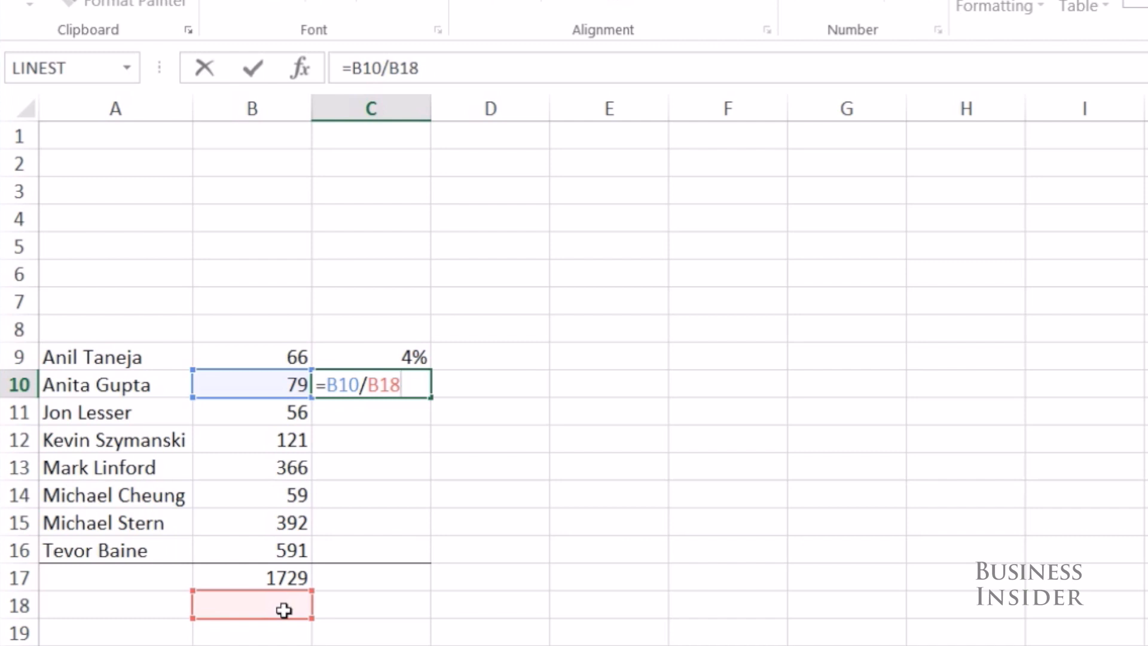
pyautogui.moveTo(270, 580)
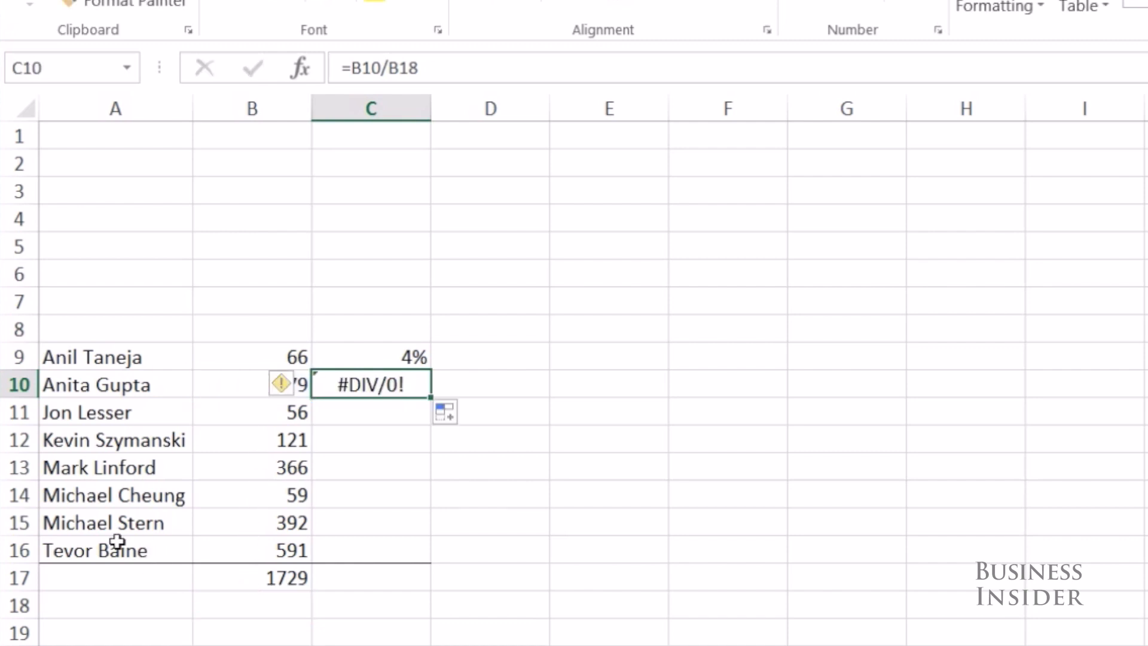
# Lock C9's divisor as $B$17 with F4 and fill the formula down to C16.
pyautogui.click(371, 356)
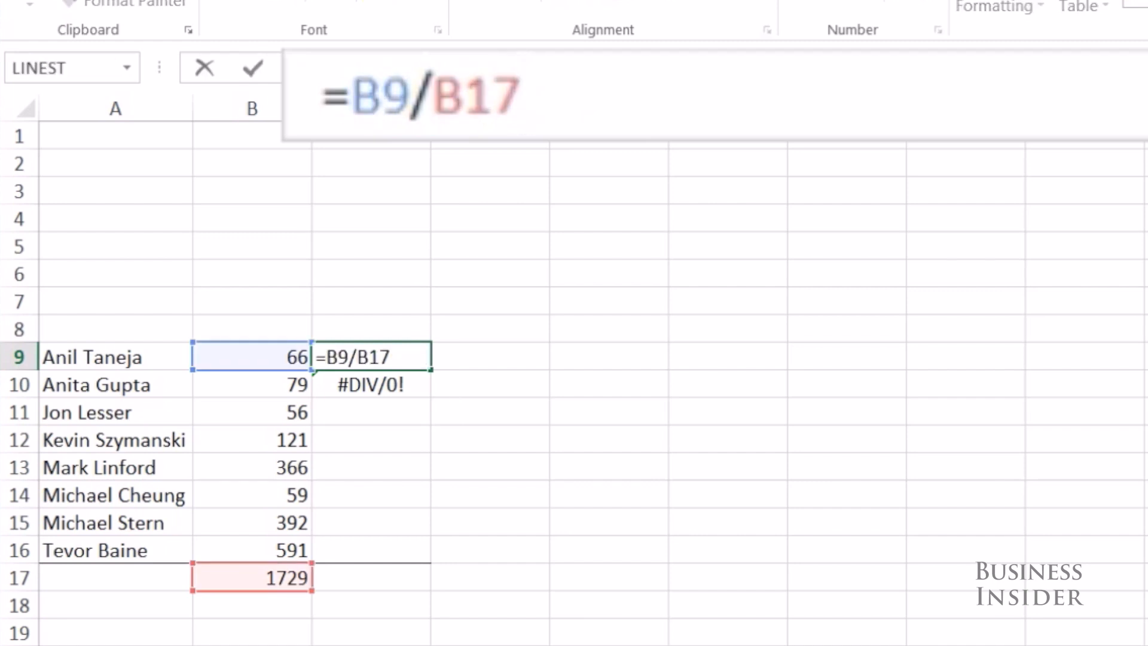
pyautogui.press('F4')
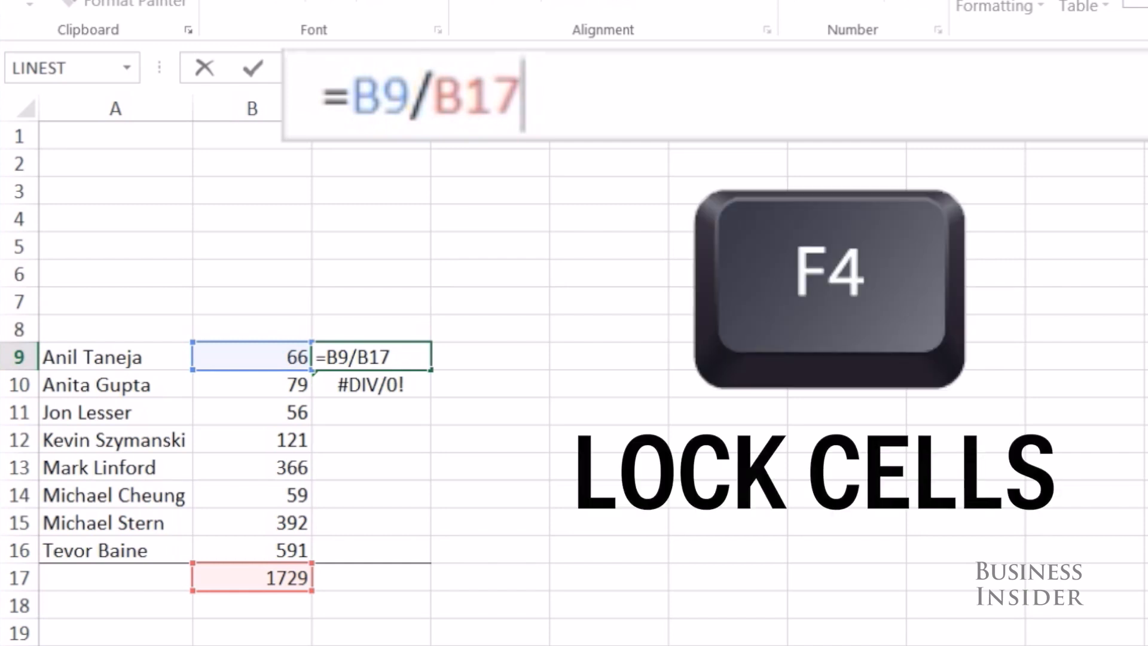
pyautogui.press('f4')
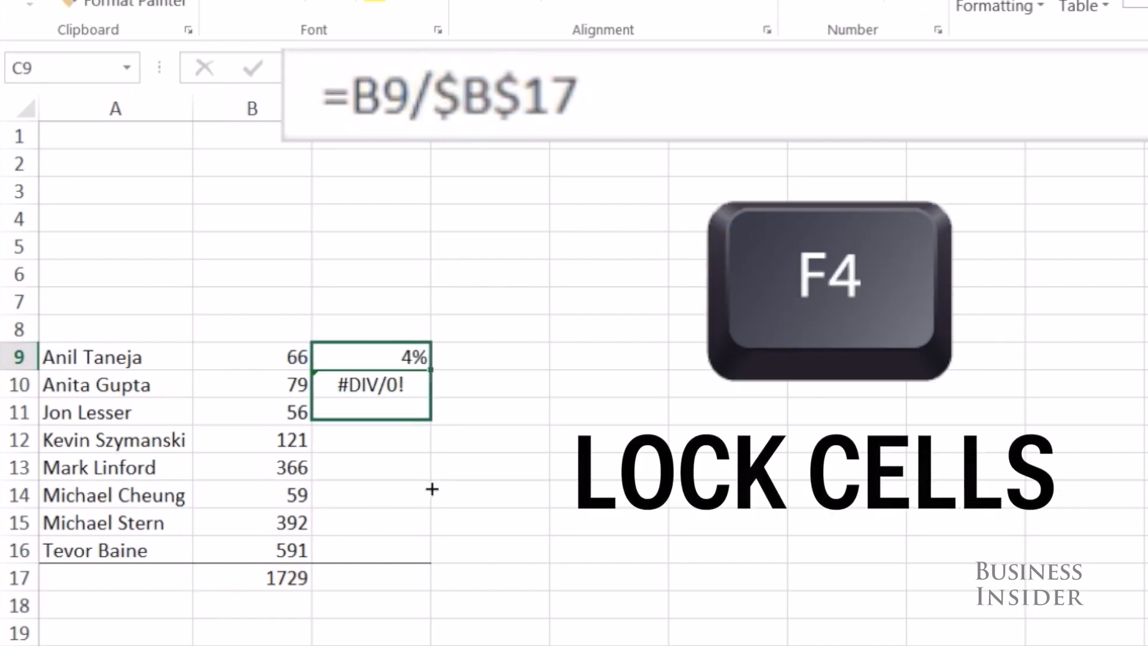
pyautogui.moveTo(371, 357); pyautogui.dragTo(371, 548)
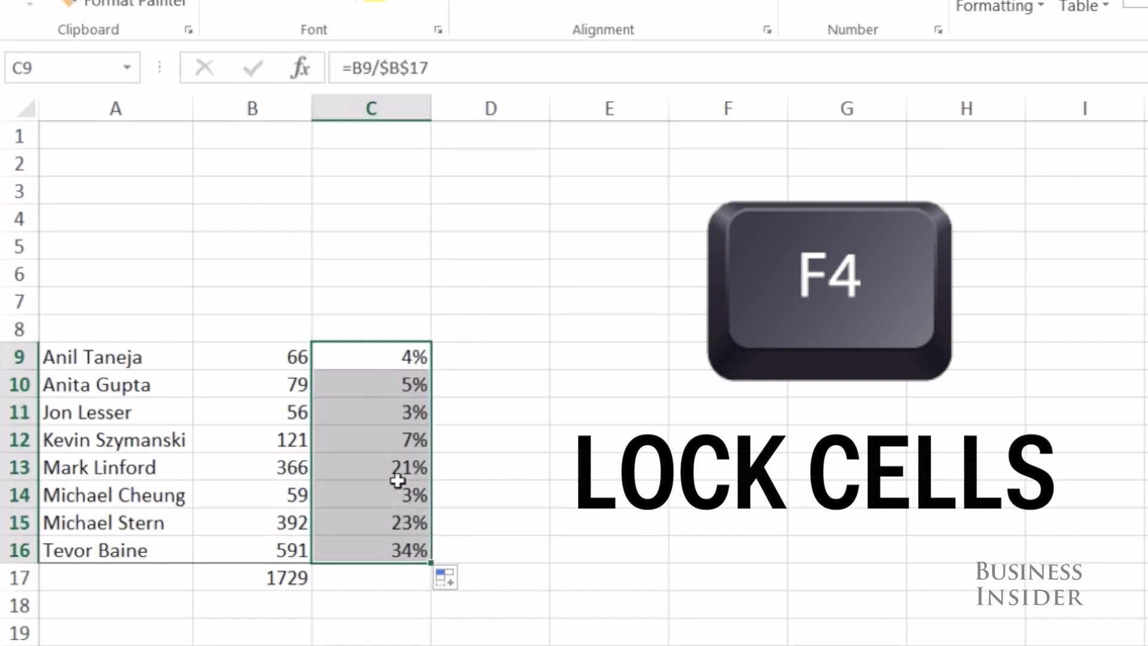